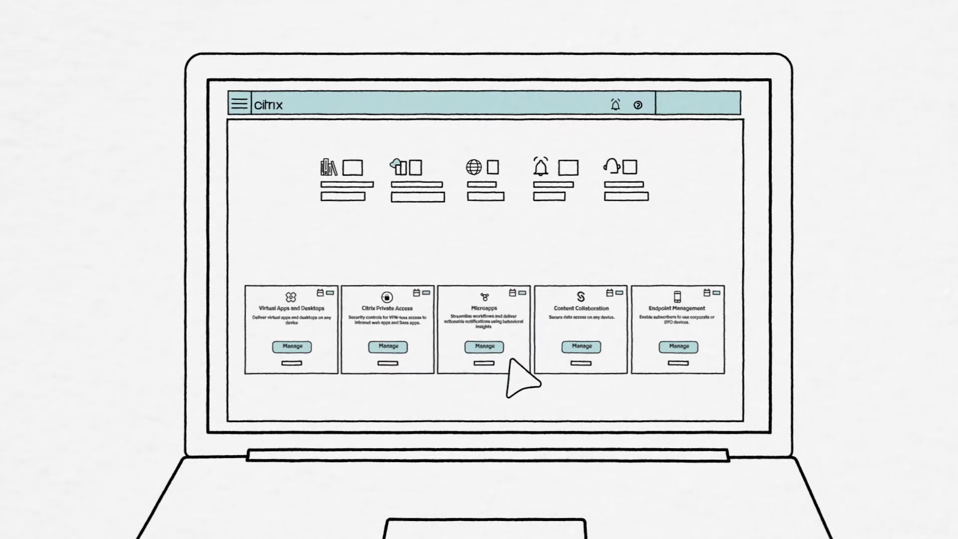
{"action": "mouse_move", "coordinate": [604, 372]}
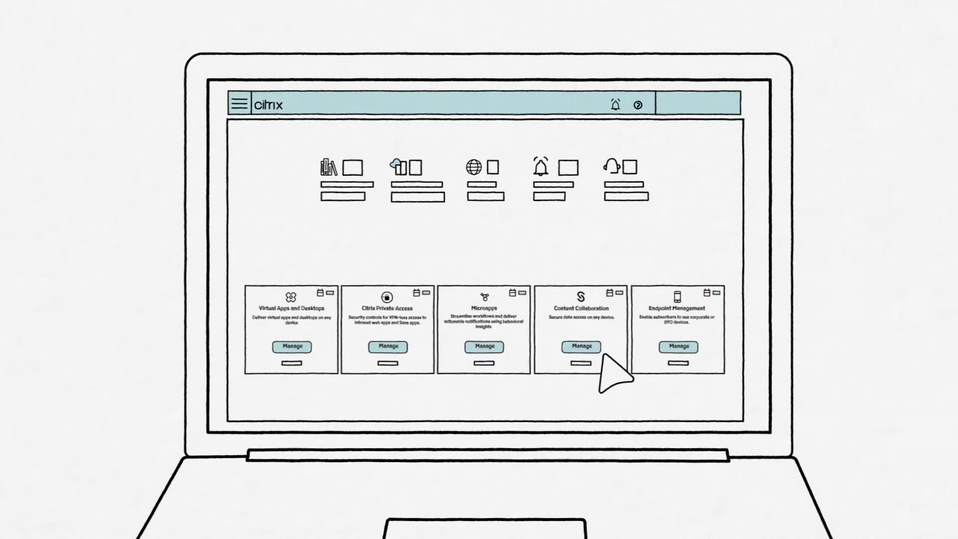